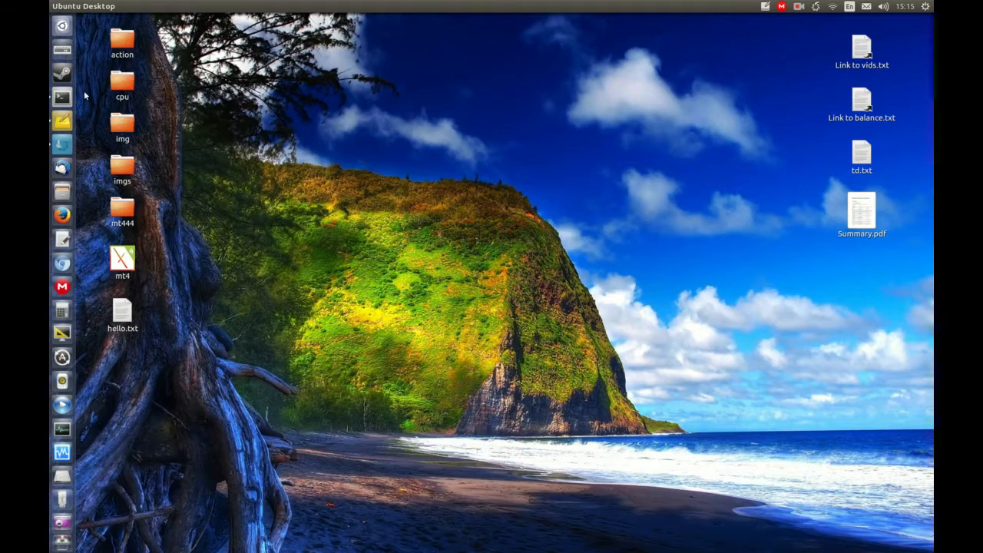
mouse_move(320, 140)
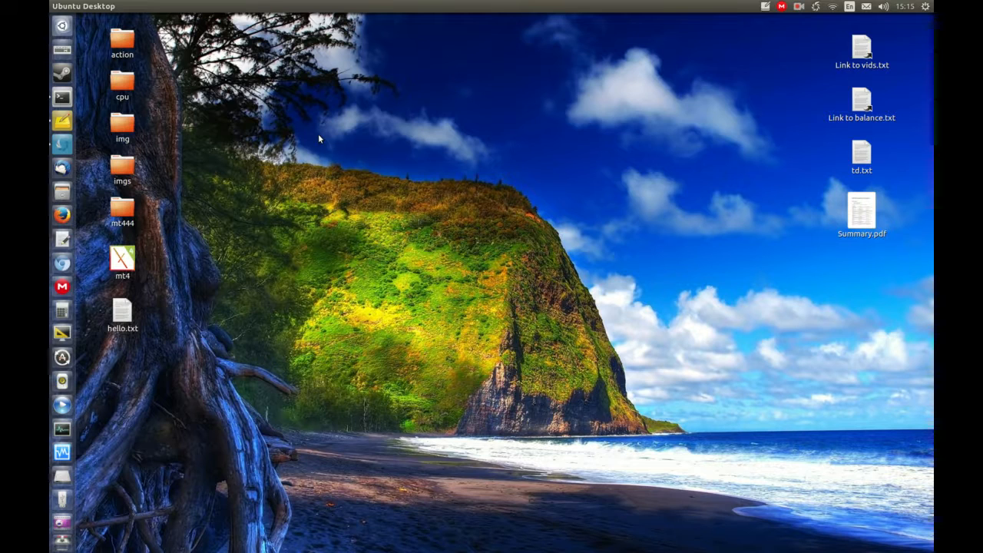
mouse_move(175, 140)
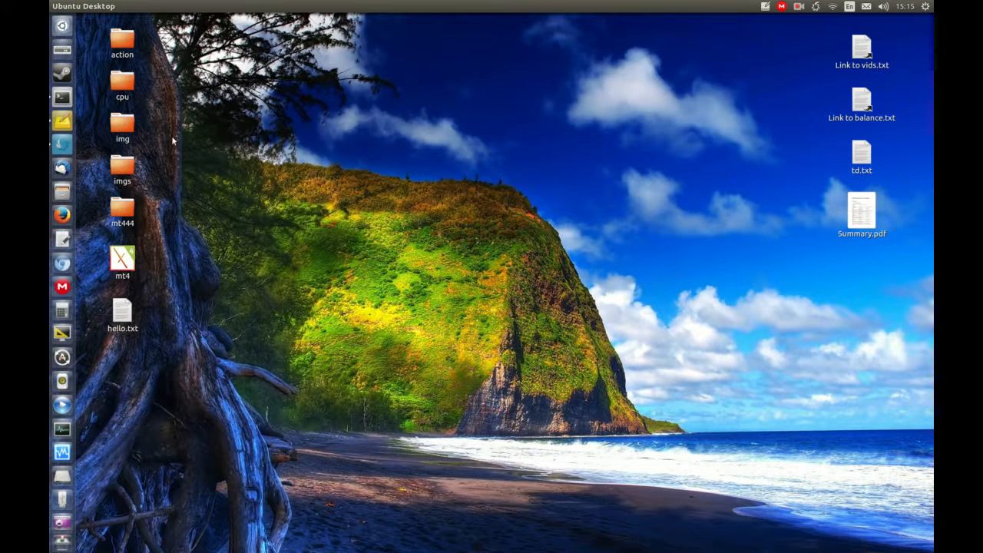
Step: Open a new terminal from the Launcher and run uname -r, showing 4.4.0-43-generic
right_click(63, 97)
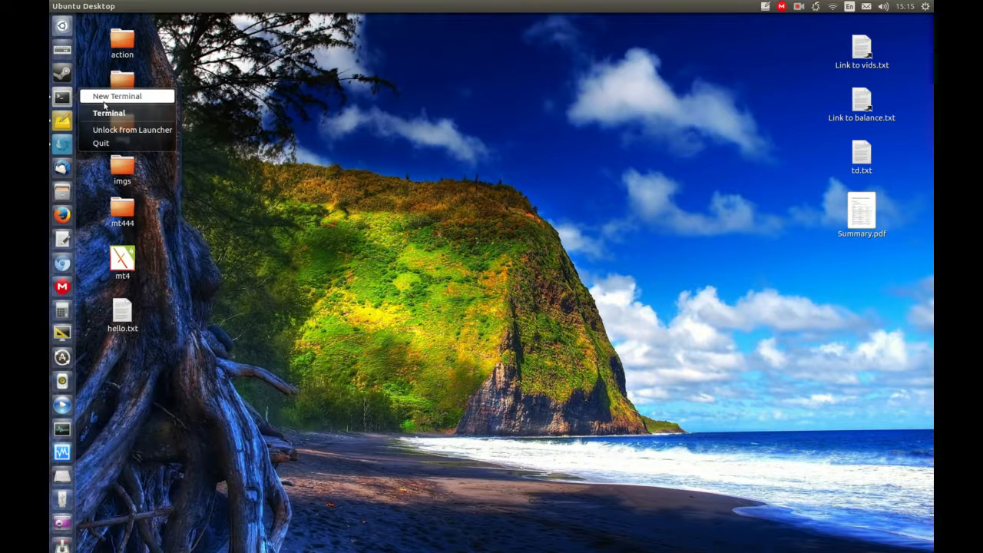
click(125, 96)
text(un)
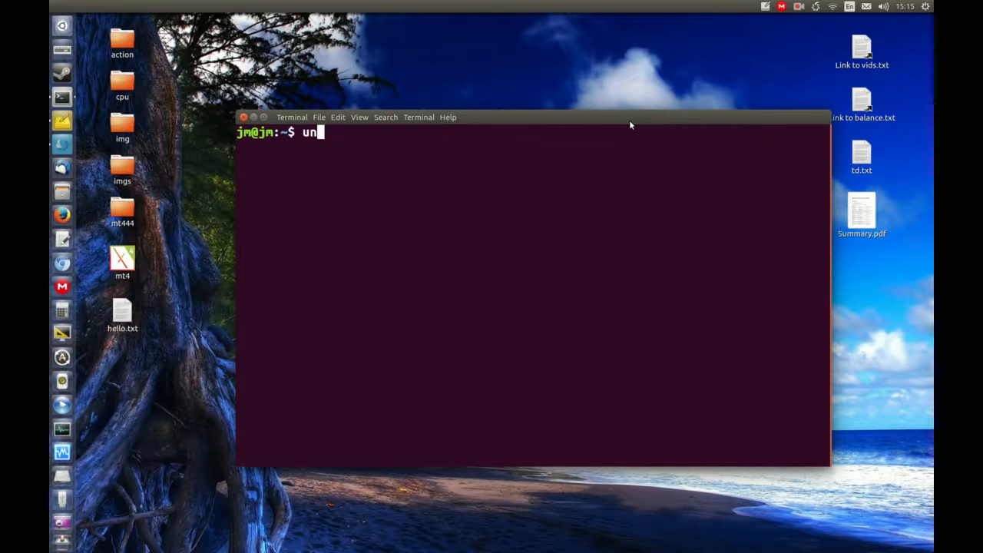
text(ame -r)
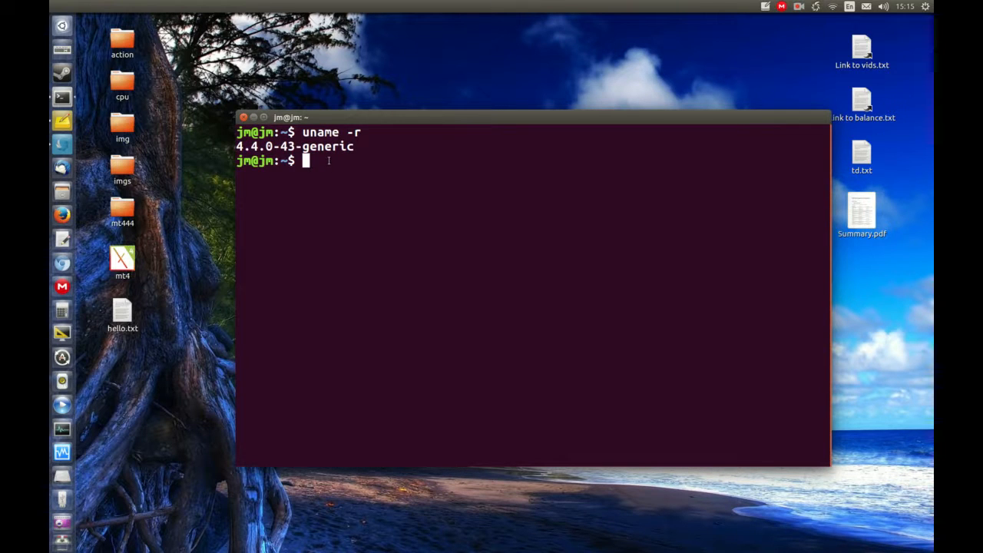
text(uname -a)
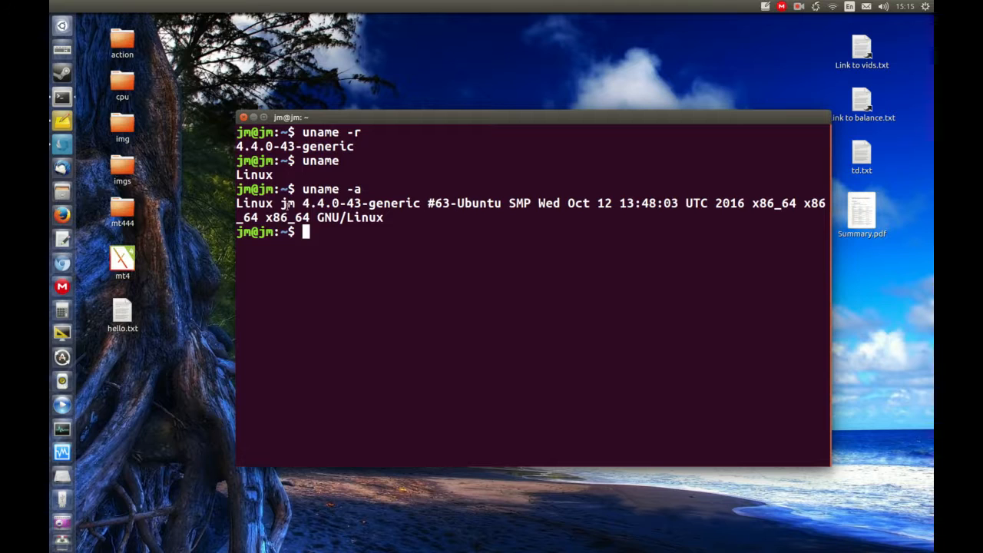
Step: Run uname and uname -a, then highlight the word Ubuntu in the output
double_click(328, 203)
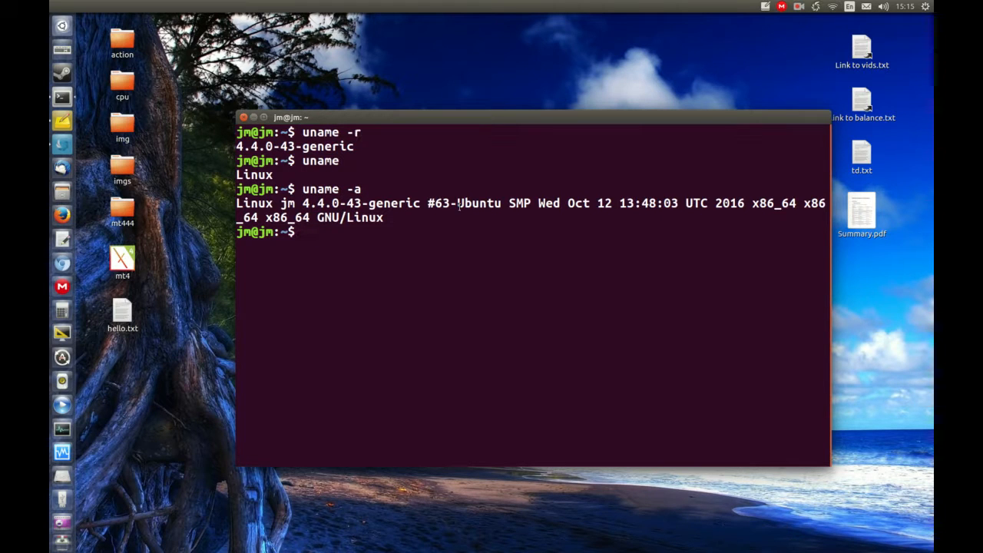
double_click(479, 202)
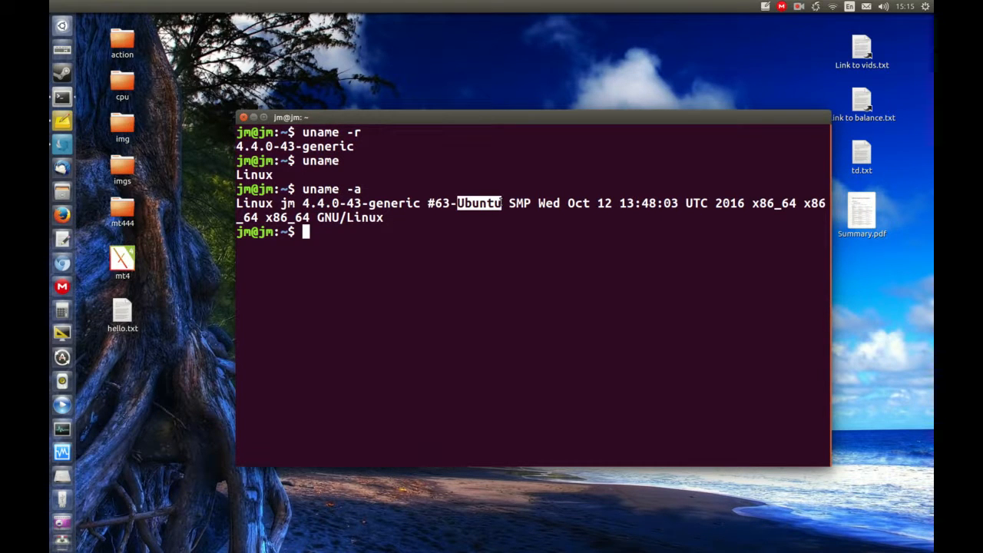
mouse_move(901, 191)
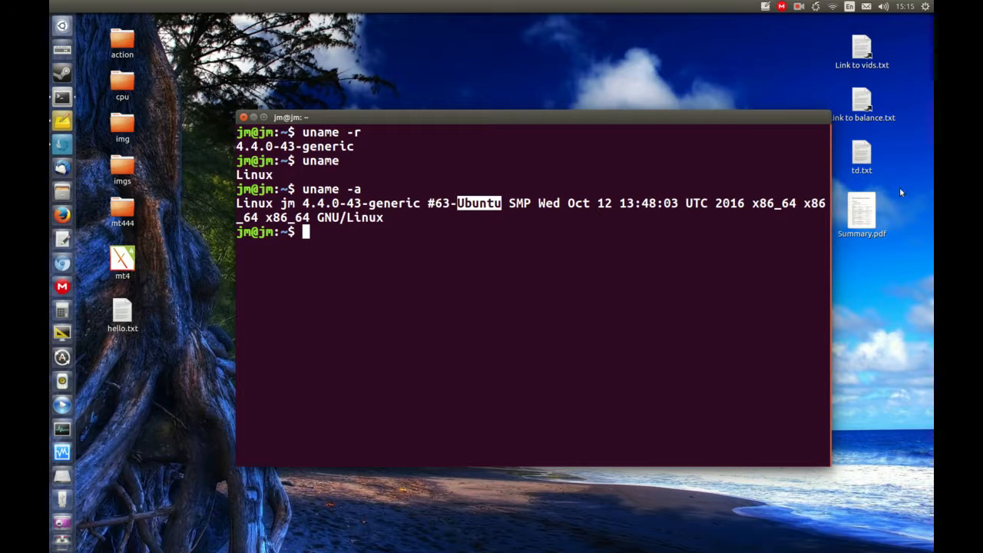